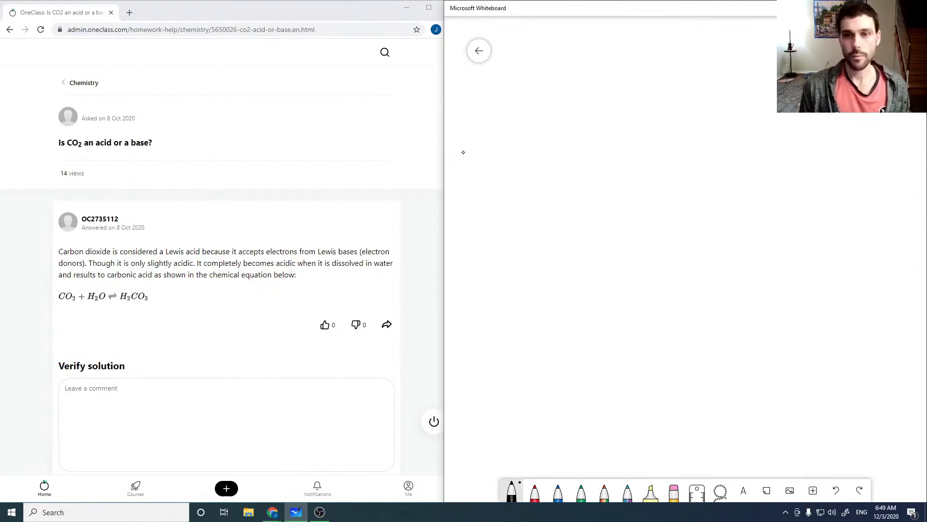
Write '5.' and draw a vertical O=C=O with lone-pair dots on each oxygen
{"action": "left_click_drag", "start_coordinate": [459, 86], "coordinate": [473, 98]}
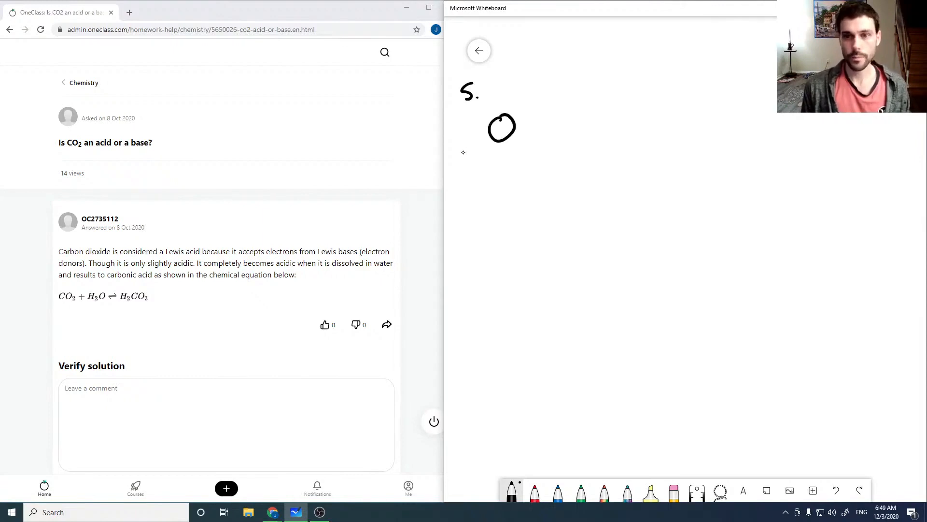
{"action": "left_click_drag", "start_coordinate": [501, 136], "coordinate": [502, 174]}
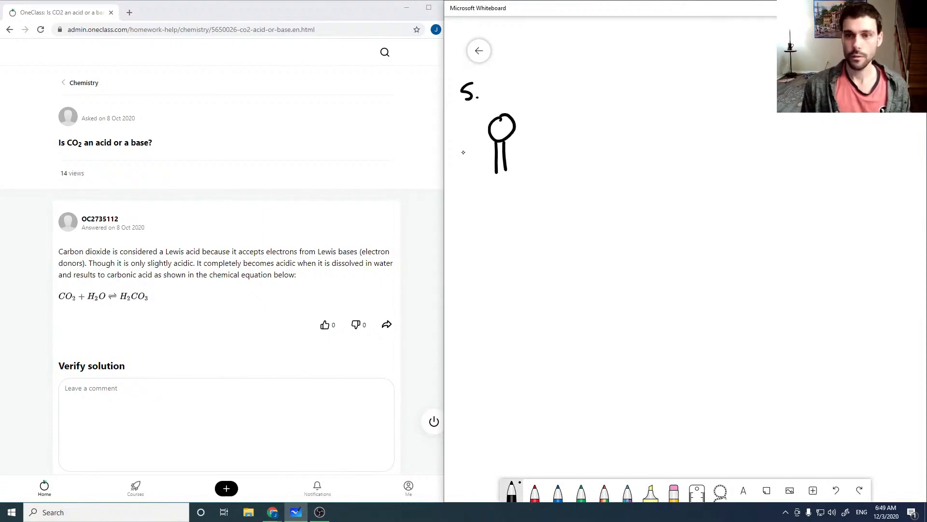
{"action": "left_click_drag", "start_coordinate": [500, 177], "coordinate": [500, 248]}
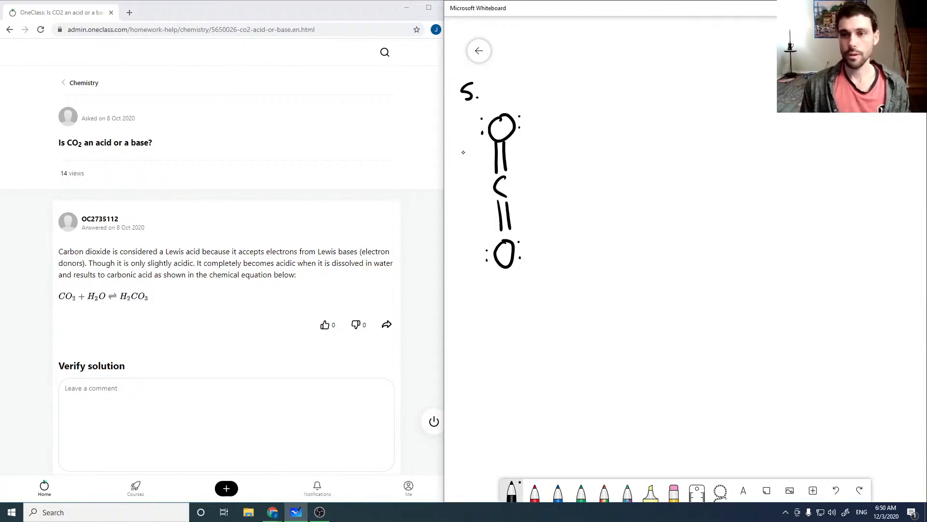
Handwrite 'CO2 is considered an acid' beside the structure
{"action": "left_click_drag", "start_coordinate": [565, 123], "coordinate": [556, 139]}
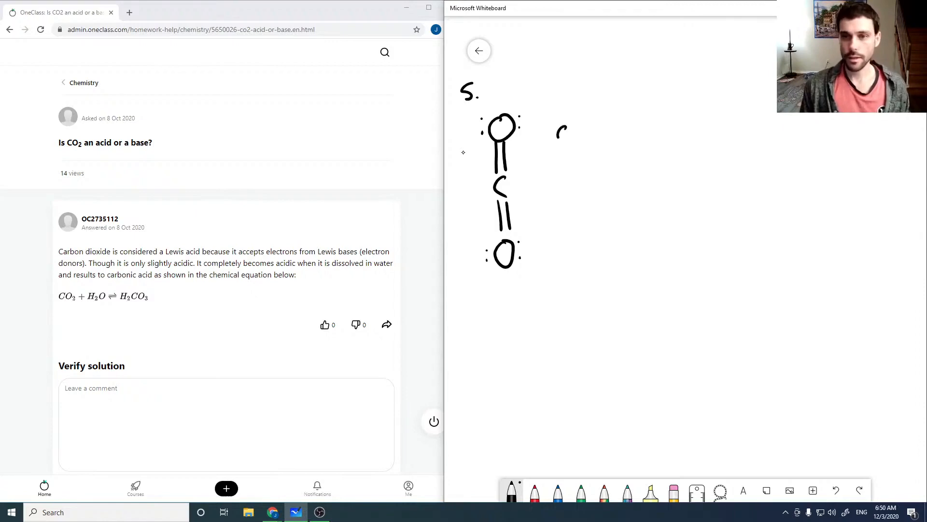
{"action": "left_click_drag", "start_coordinate": [556, 133], "coordinate": [621, 133]}
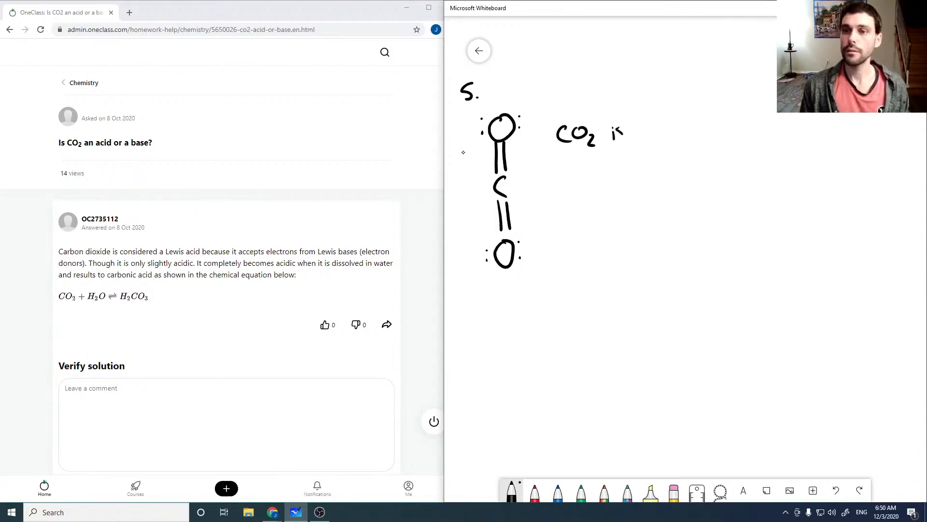
{"action": "left_click_drag", "start_coordinate": [614, 133], "coordinate": [671, 136]}
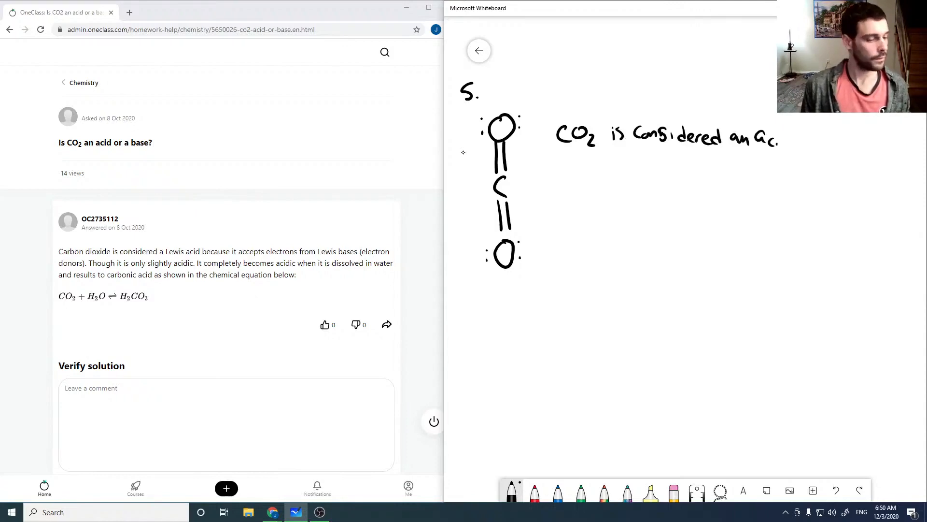
Write CO2 + H2O ⇌ H2CO3 and H2CO3 + H2O ⇌ HCO3− + H3O+
{"action": "left_click_drag", "start_coordinate": [778, 136], "coordinate": [790, 148]}
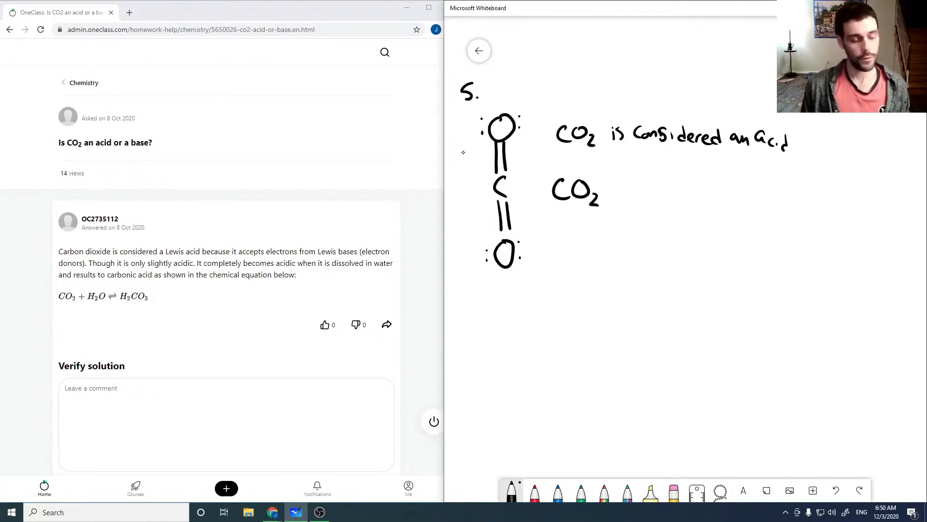
{"action": "type", "text": "+H"}
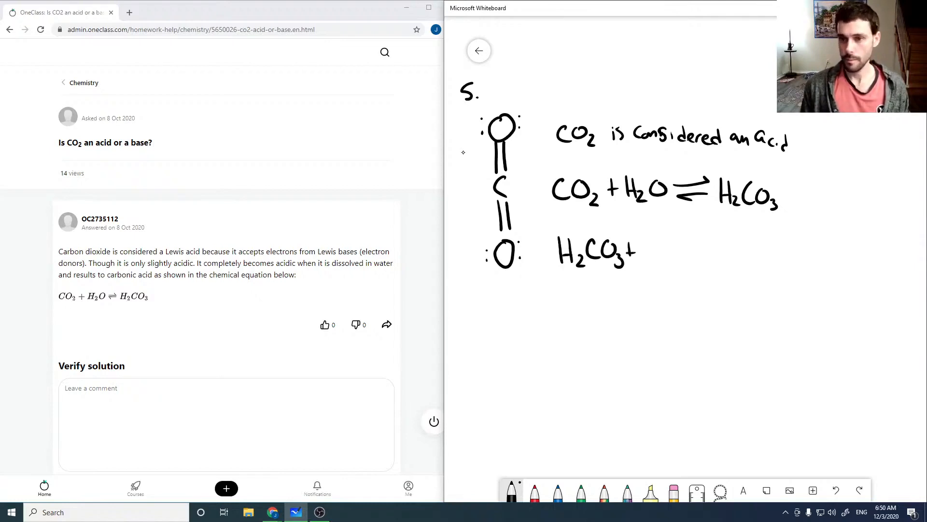
{"action": "left_click_drag", "start_coordinate": [648, 251], "coordinate": [716, 249]}
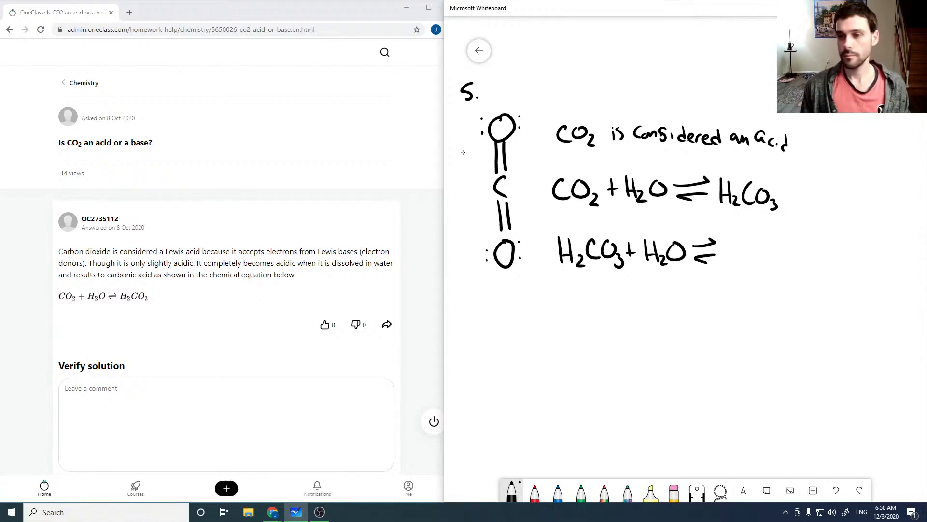
{"action": "left_click_drag", "start_coordinate": [728, 251], "coordinate": [769, 251]}
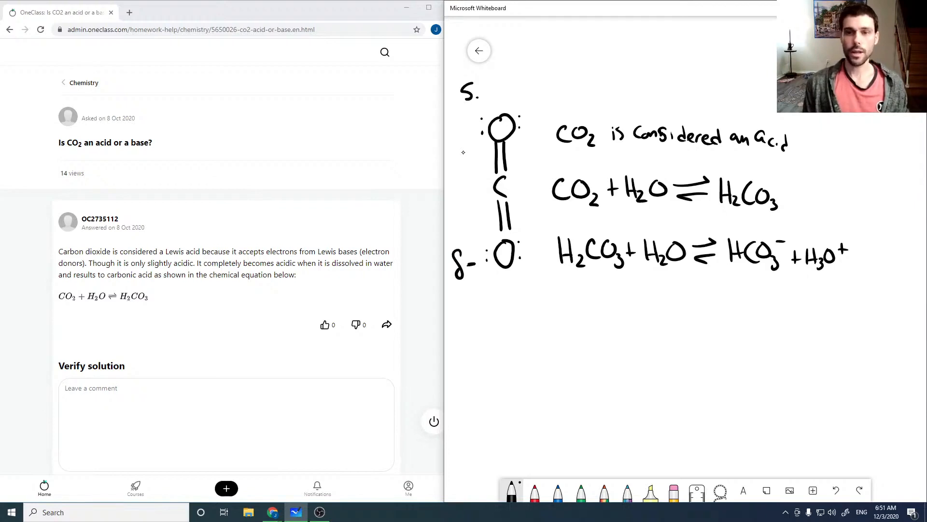
Label both oxygens δ− and carbon δ+, underline the charges, and start a new oxygen below
{"action": "left_click_drag", "start_coordinate": [467, 127], "coordinate": [458, 127]}
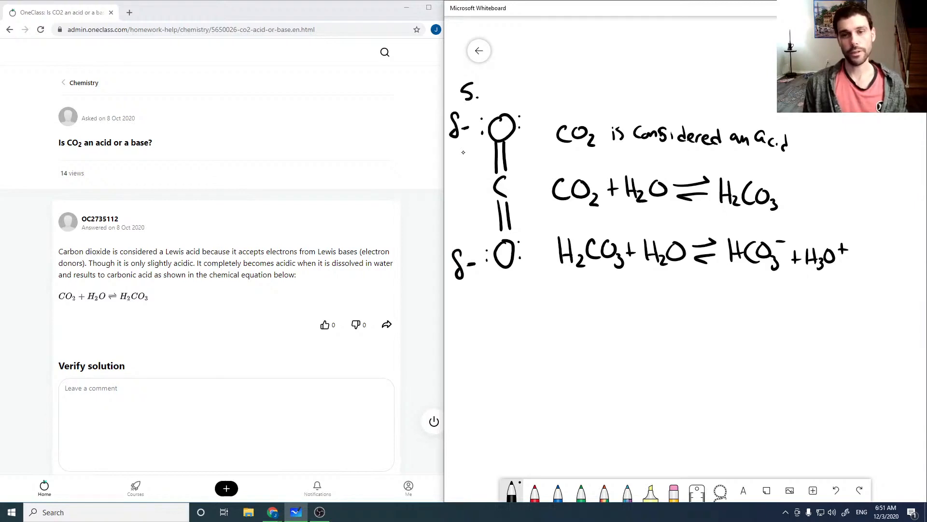
{"action": "left_click", "coordinate": [459, 191]}
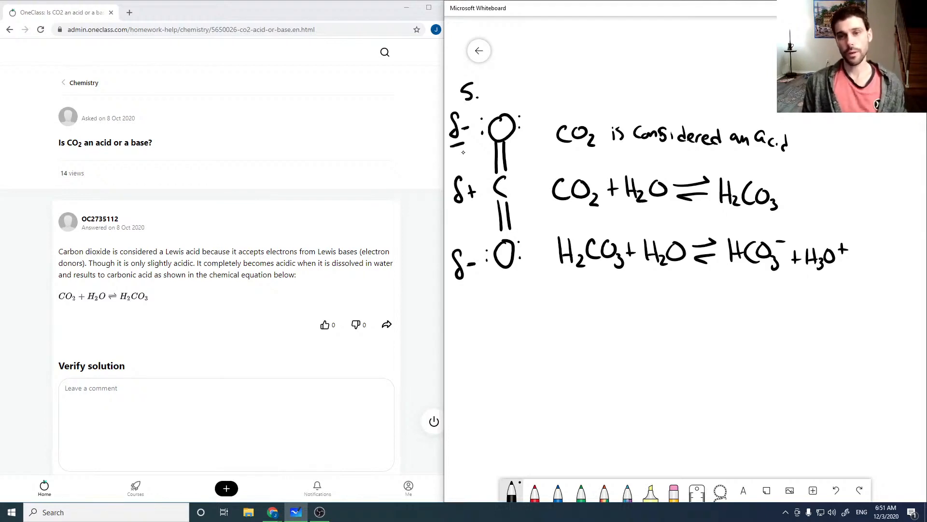
{"action": "left_click_drag", "start_coordinate": [458, 287], "coordinate": [470, 287]}
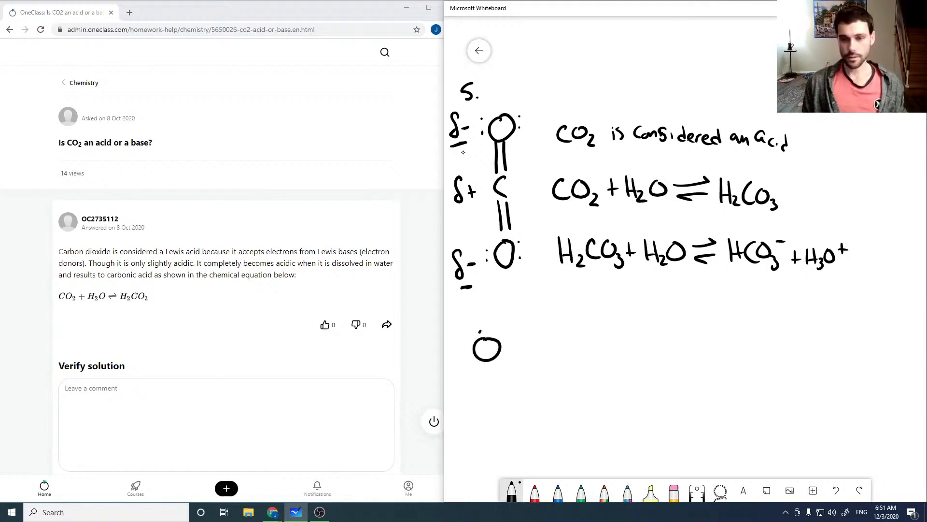
Draw linear O=C=O with lone pairs plus an O²⁻ oxide ion
{"action": "left_click_drag", "start_coordinate": [507, 346], "coordinate": [530, 346]}
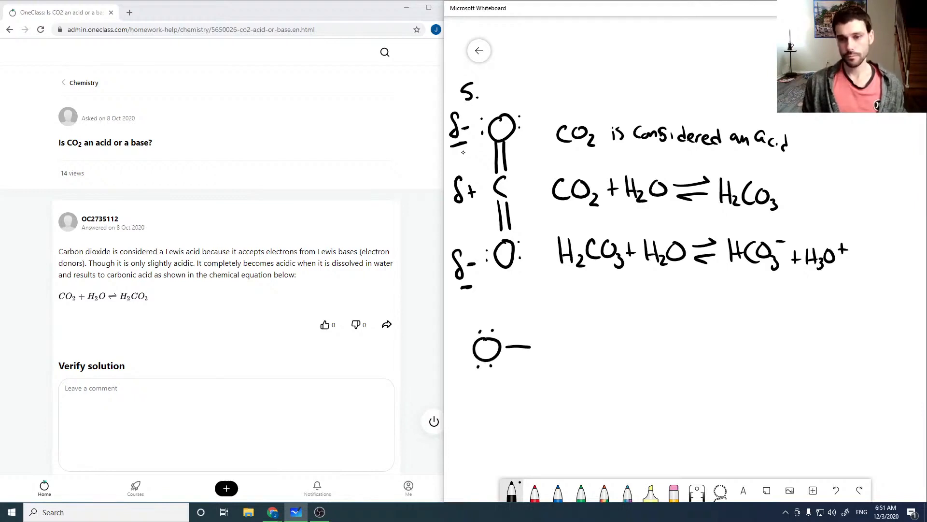
{"action": "left_click_drag", "start_coordinate": [533, 349], "coordinate": [615, 352]}
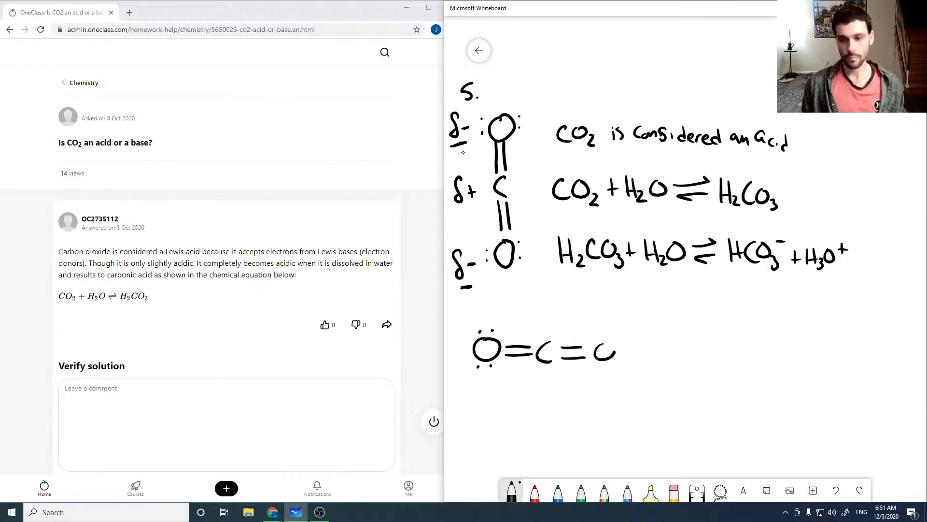
{"action": "left_click_drag", "start_coordinate": [598, 348], "coordinate": [615, 355]}
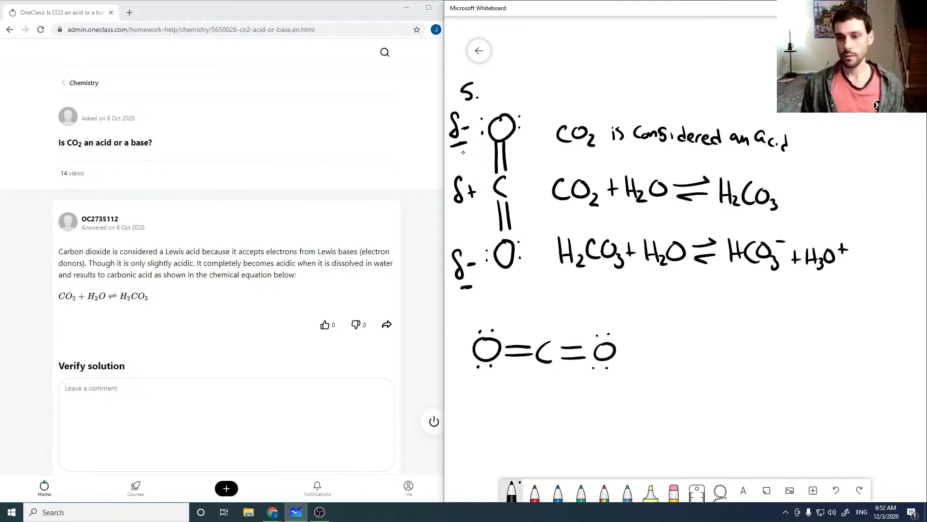
{"action": "left_click_drag", "start_coordinate": [645, 349], "coordinate": [692, 346]}
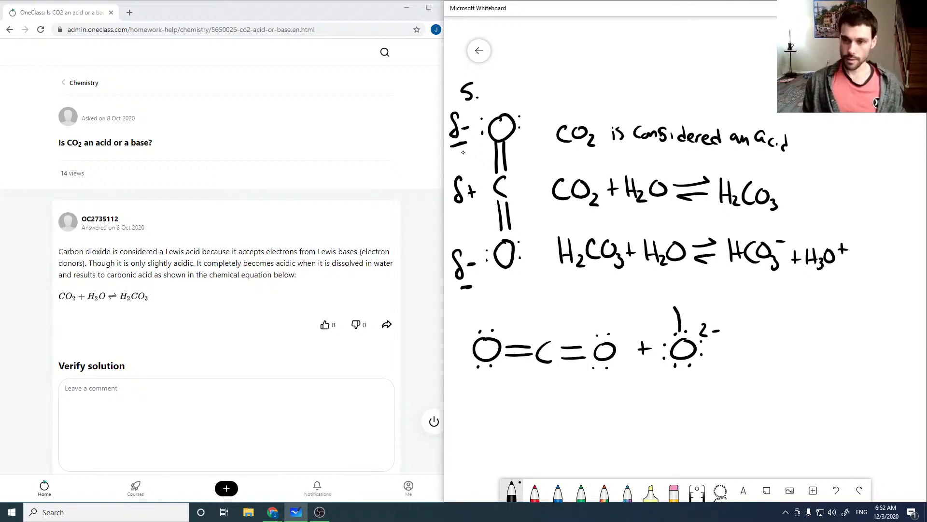
Add curved arrows from oxide to carbon and onto oxygen, then begin the reaction arrow
{"action": "left_click_drag", "start_coordinate": [565, 331], "coordinate": [680, 338]}
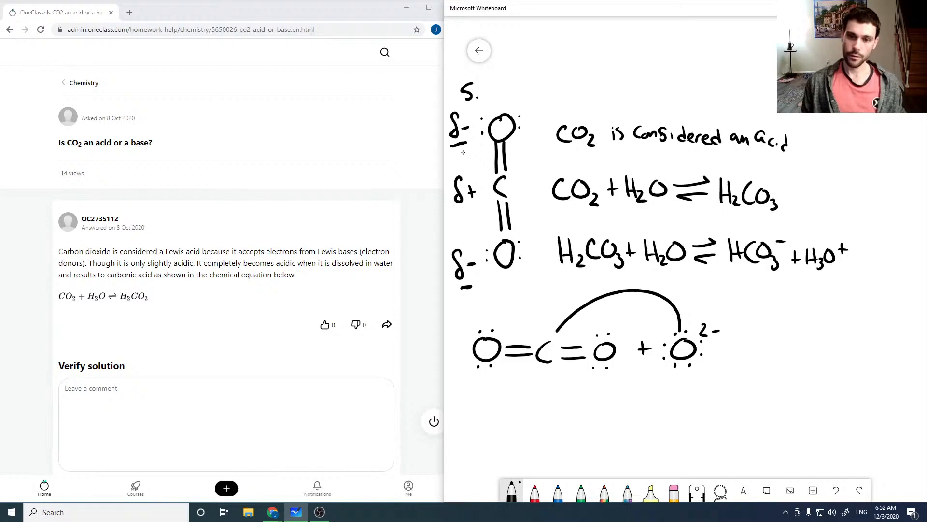
{"action": "left_click_drag", "start_coordinate": [648, 293], "coordinate": [553, 332]}
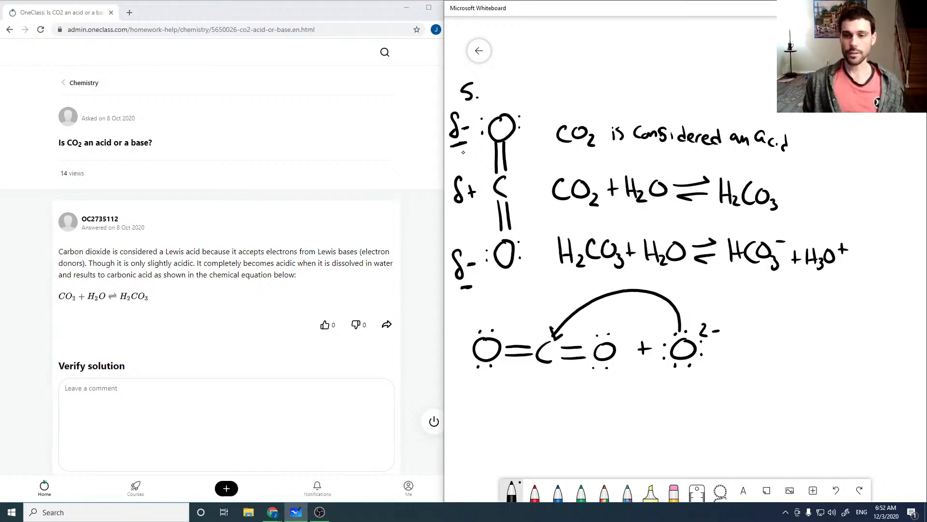
{"action": "left_click_drag", "start_coordinate": [474, 329], "coordinate": [517, 331]}
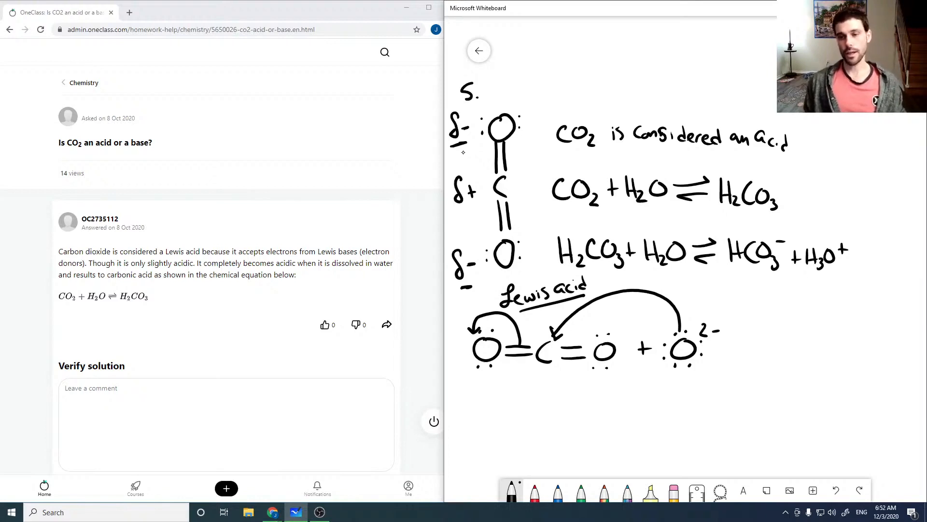
{"action": "left_click_drag", "start_coordinate": [555, 413], "coordinate": [603, 413]}
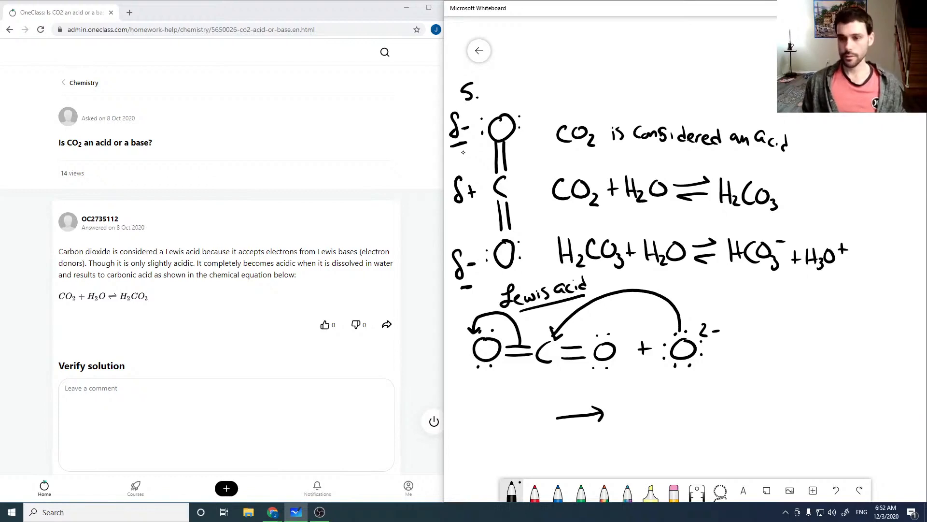
Sketch the carbonate product with lone pairs and charges, labeled CO3²⁻
{"action": "left_click_drag", "start_coordinate": [718, 370], "coordinate": [716, 438]}
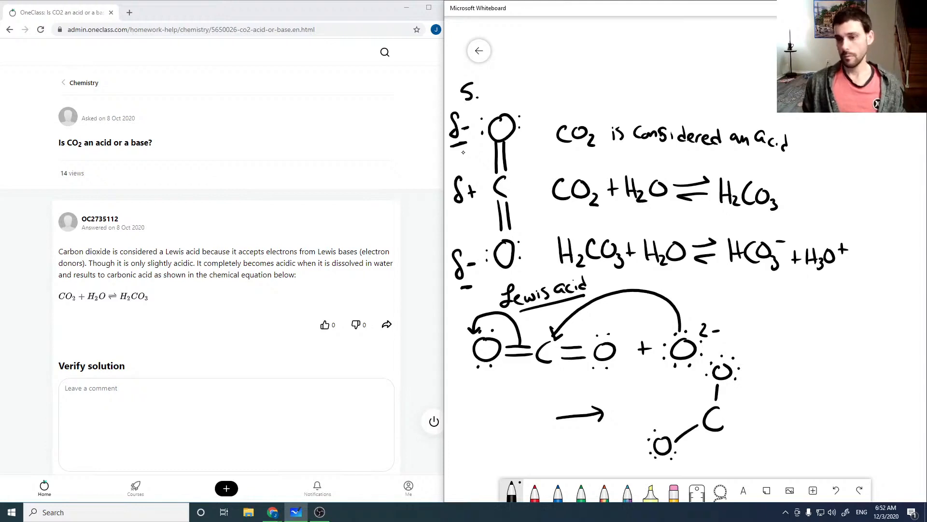
{"action": "left_click_drag", "start_coordinate": [733, 432], "coordinate": [775, 432]}
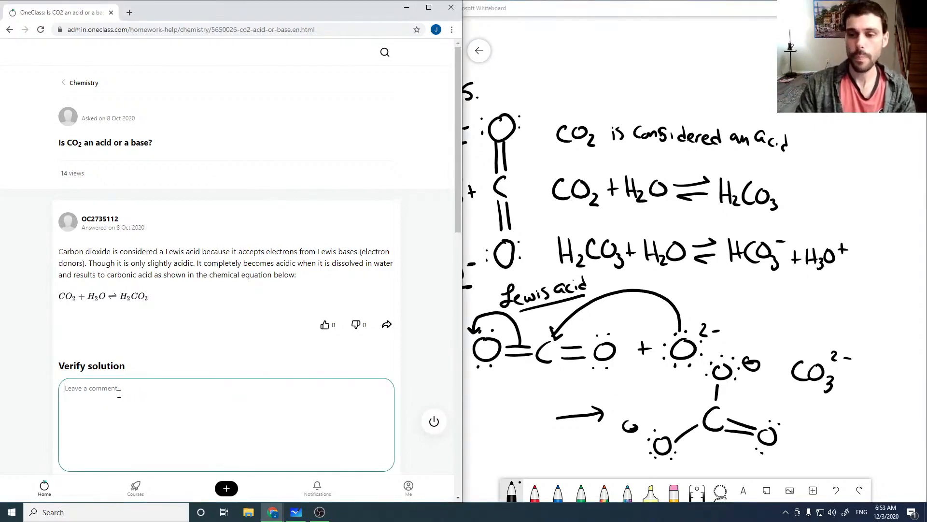
Type 'Sol' into the OneClass 'Leave a comment' box under Verify solution
{"action": "type", "text": "s"}
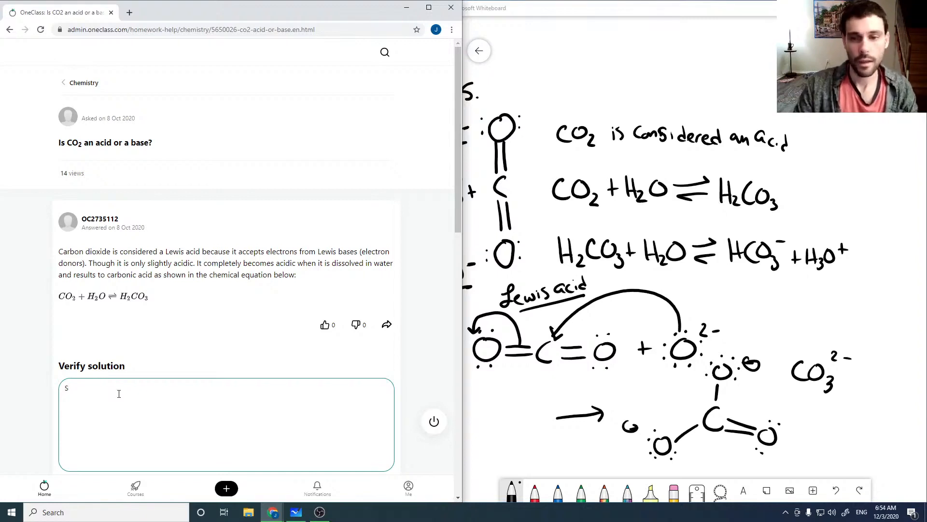
{"action": "type", "text": "ol"}
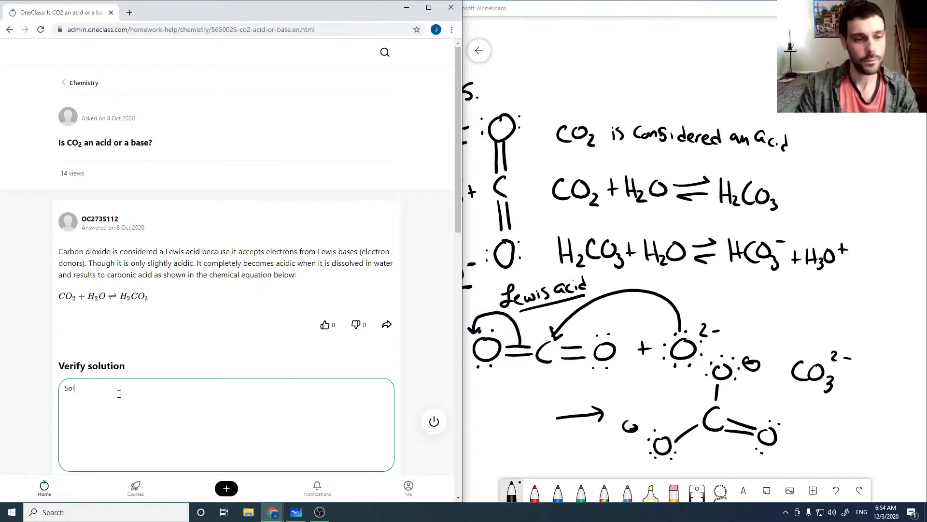